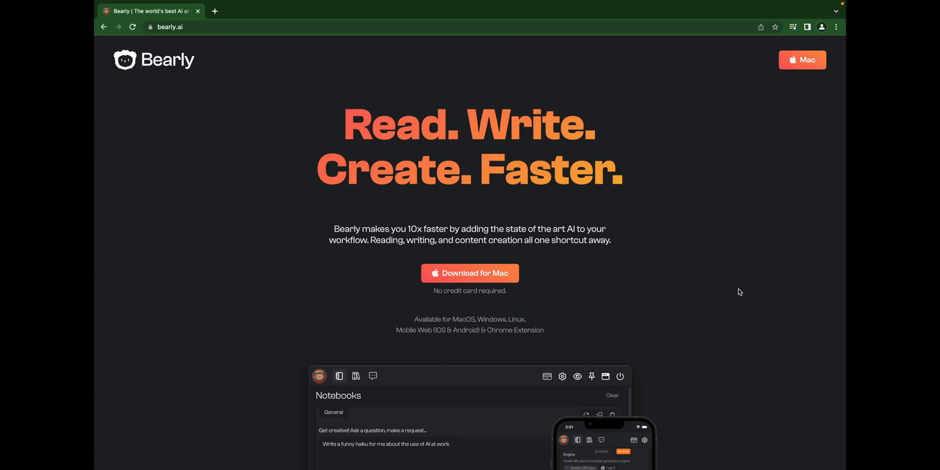
mouse_move(721, 267)
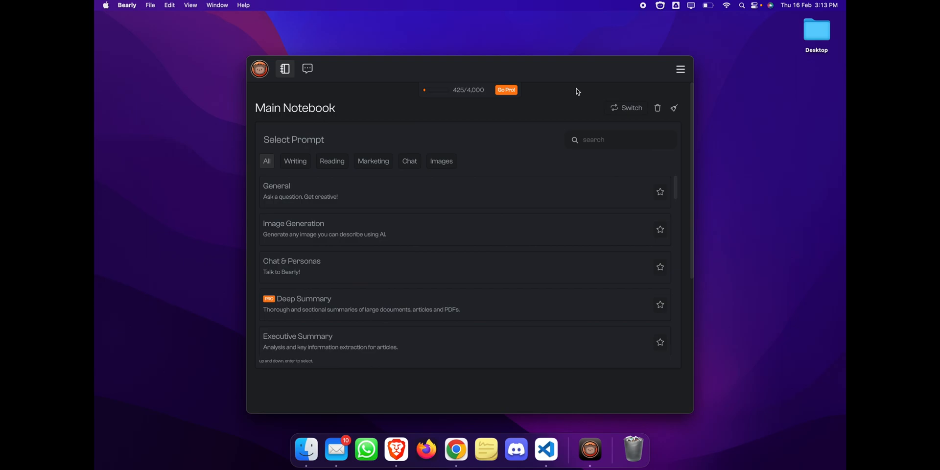
mouse_move(541, 104)
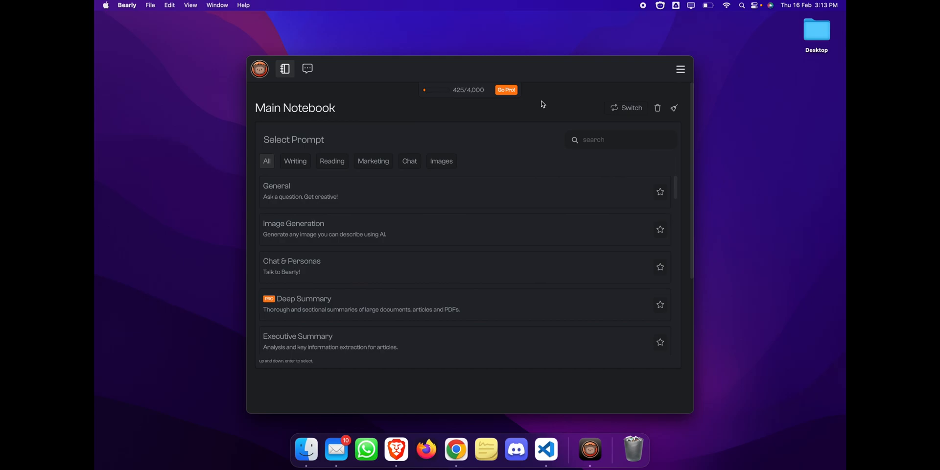
mouse_move(602, 176)
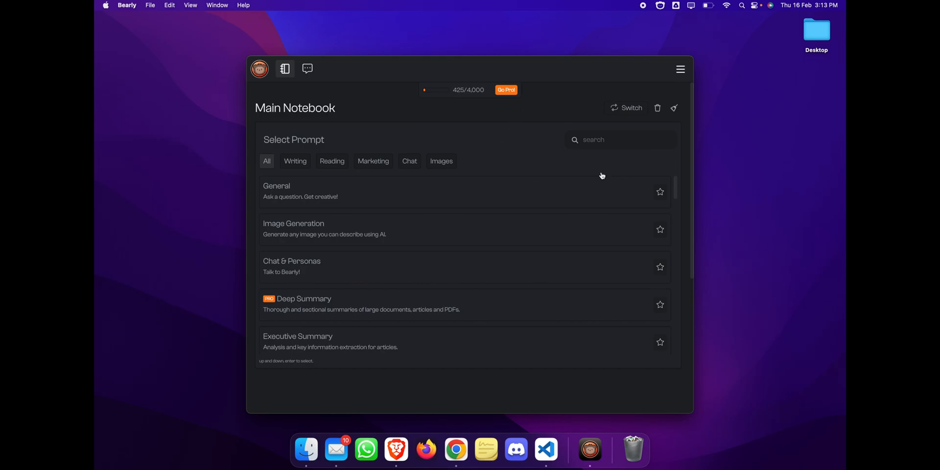
mouse_move(466, 129)
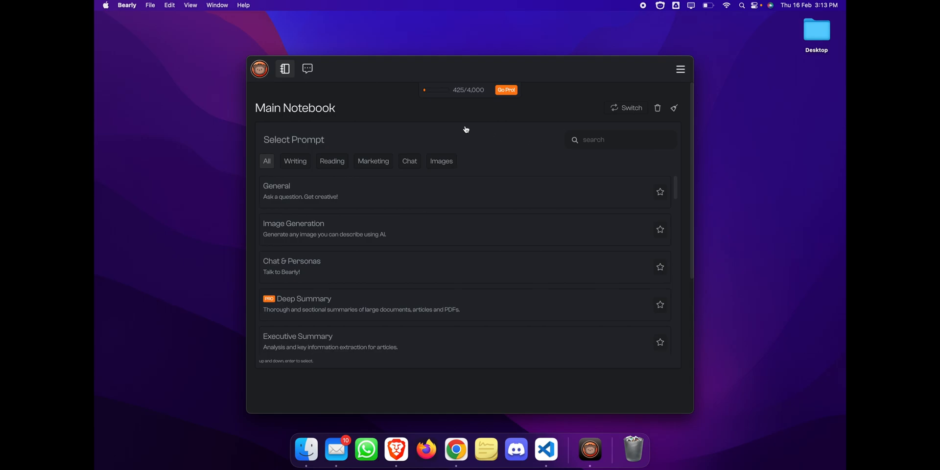
mouse_move(312, 108)
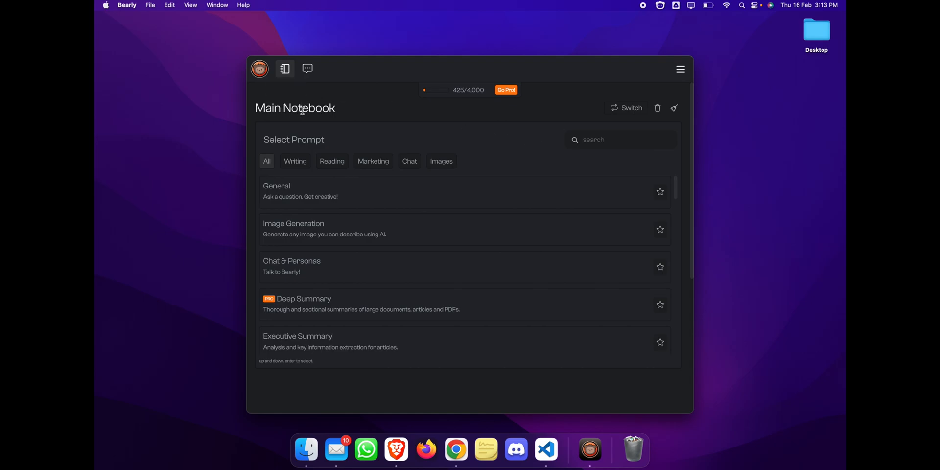
- Rename the Main Notebook title to 'Personal'
double_click(294, 108)
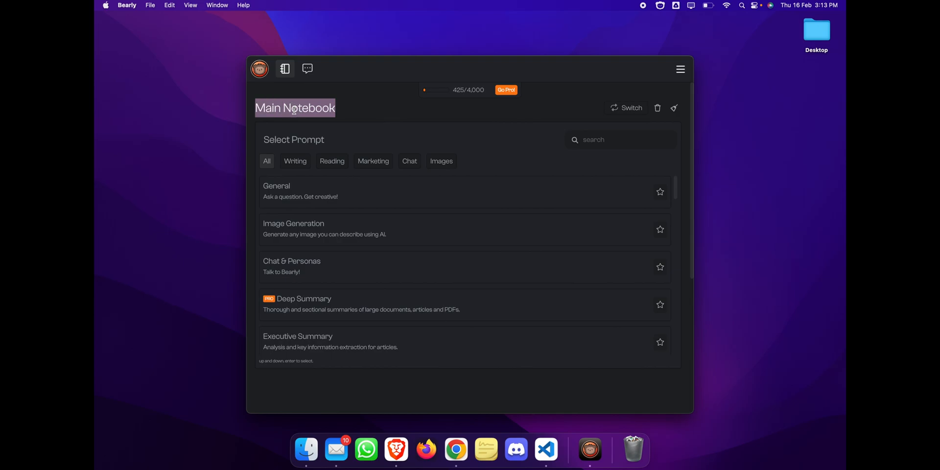
text(Person)
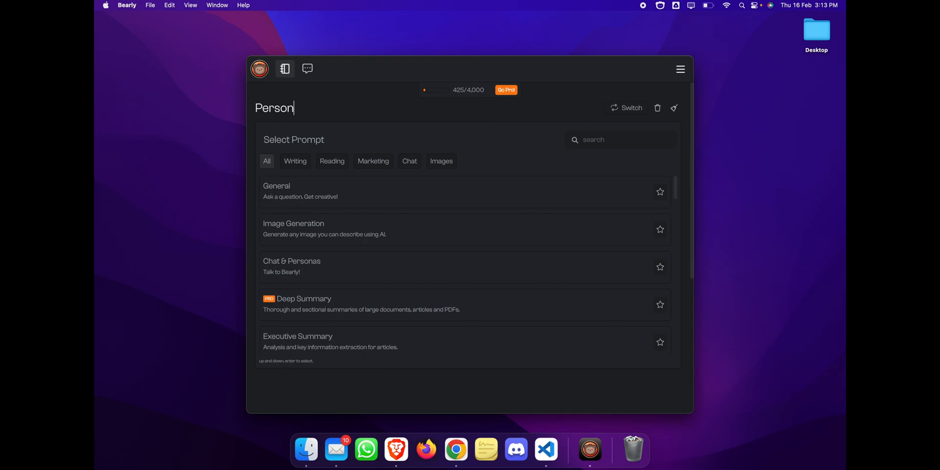
text(al)
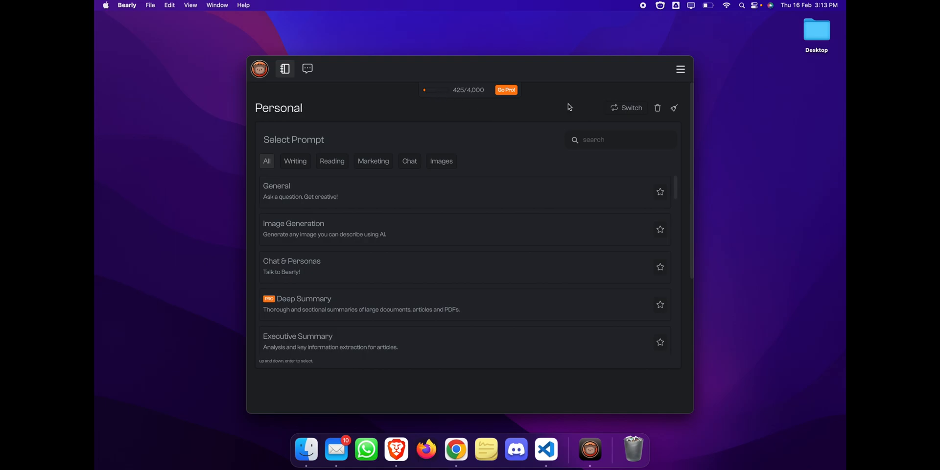
mouse_move(604, 106)
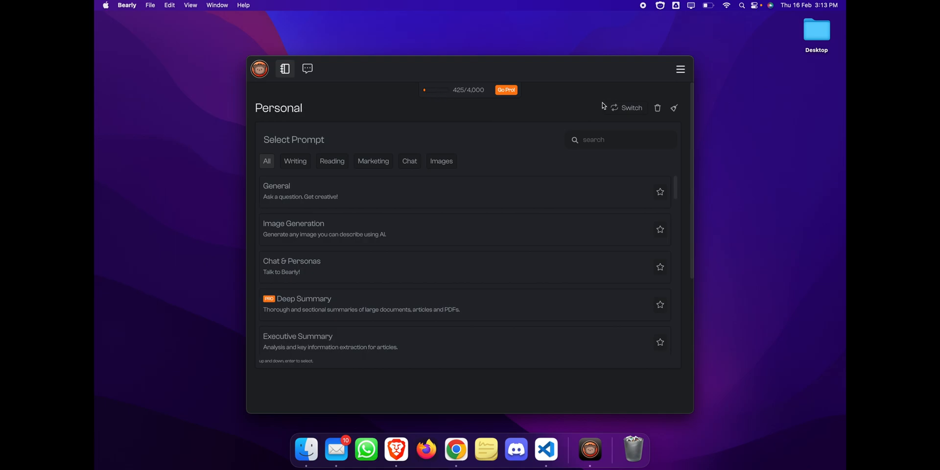
- Create a new notebook named 'Office', then reopen the notebook list
click(632, 108)
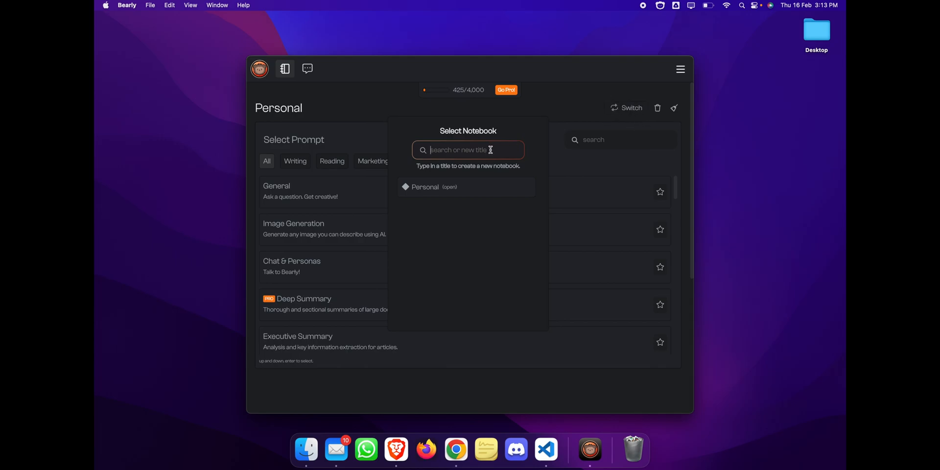
text(Office)
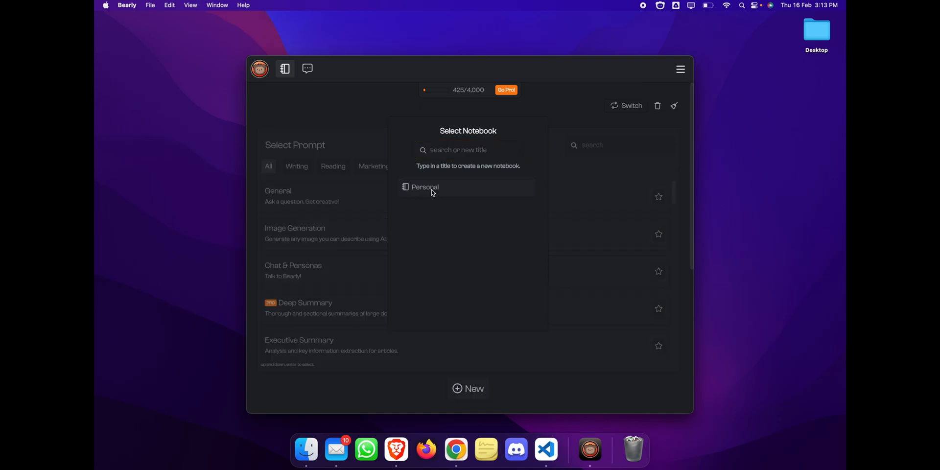
click(425, 187)
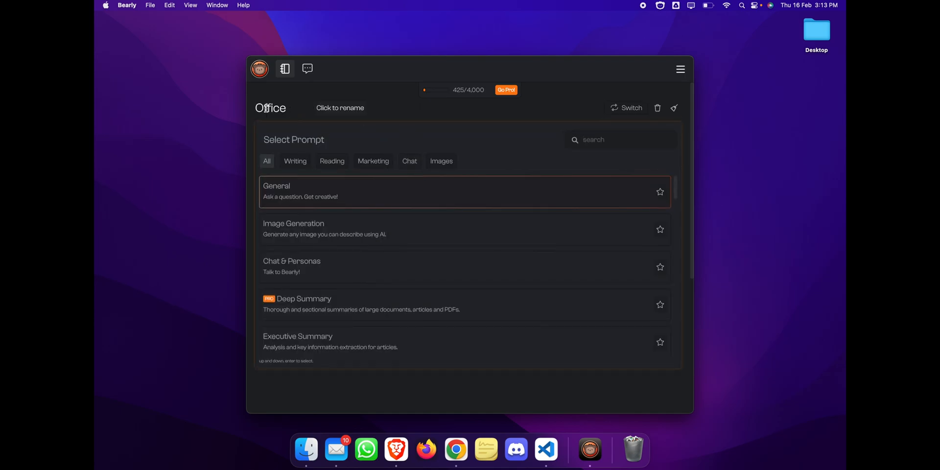
mouse_move(603, 106)
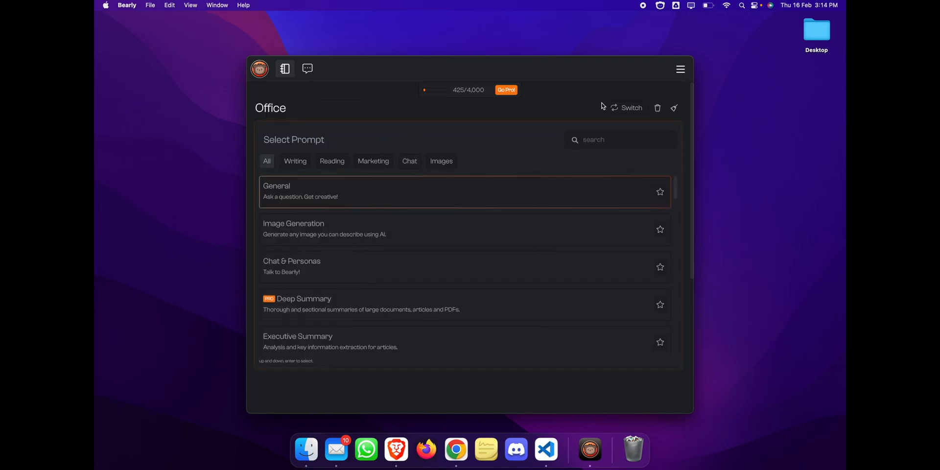
click(628, 108)
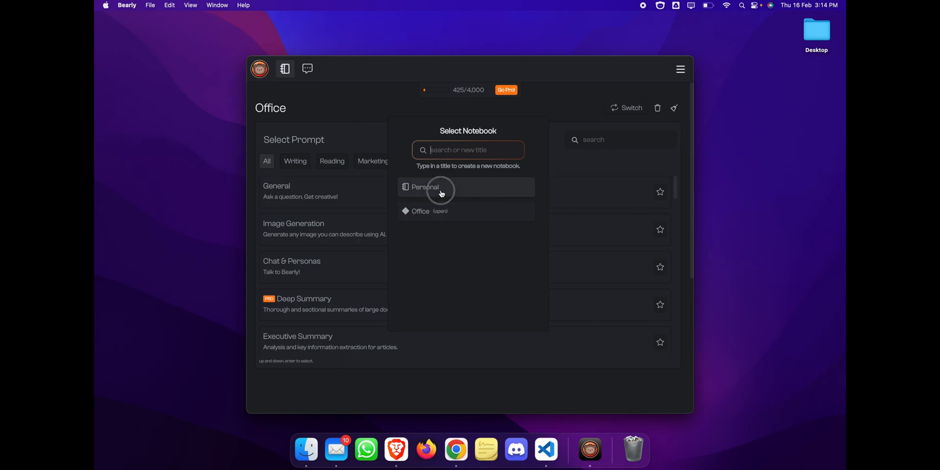
- Switch from the Office notebook back to Personal
click(441, 186)
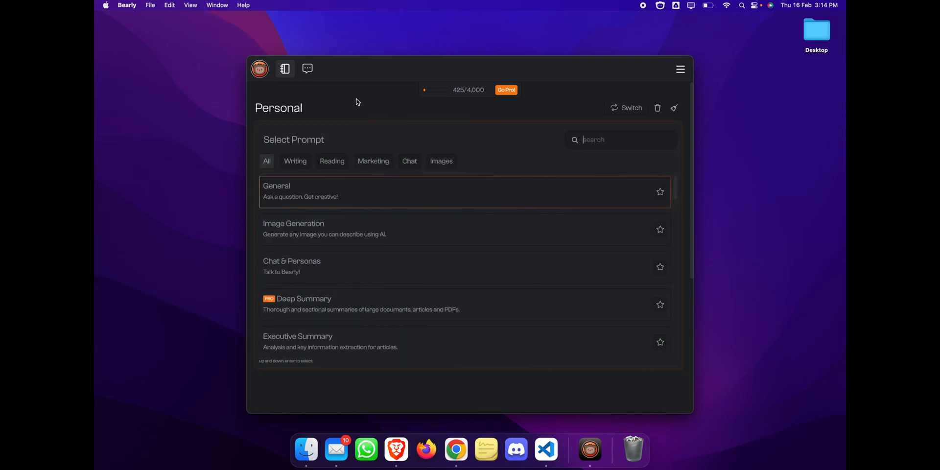
mouse_move(296, 137)
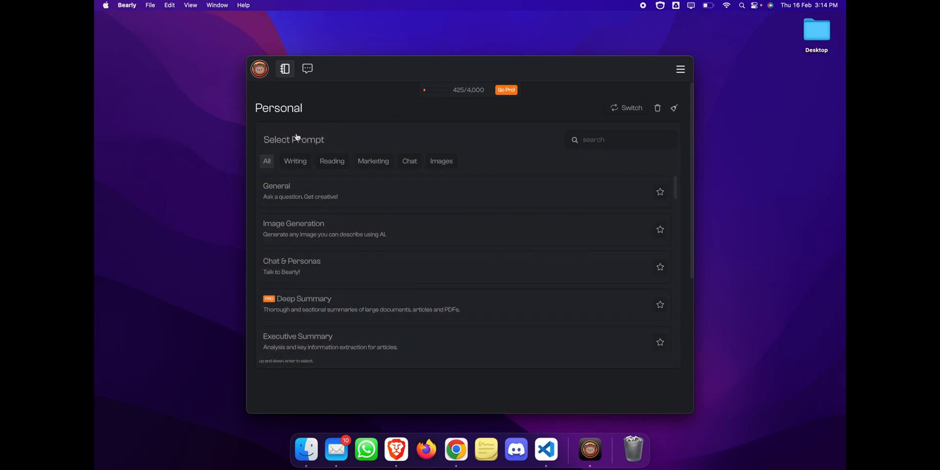
mouse_move(432, 116)
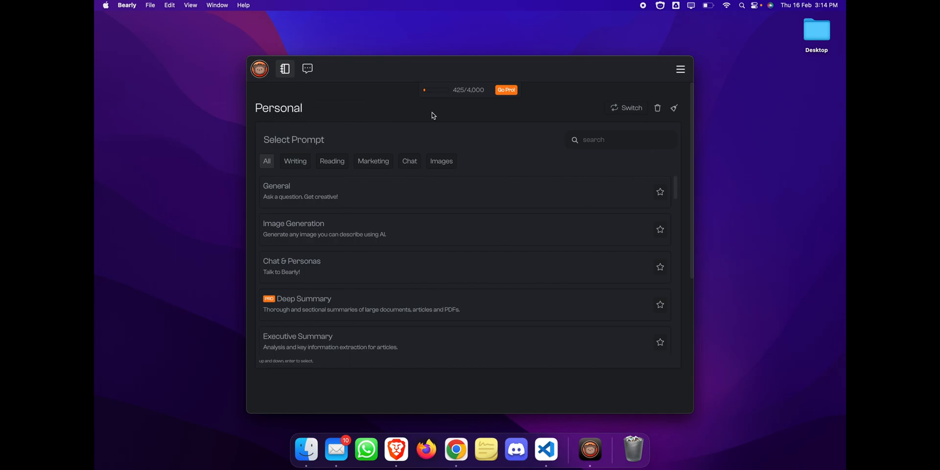
mouse_move(598, 99)
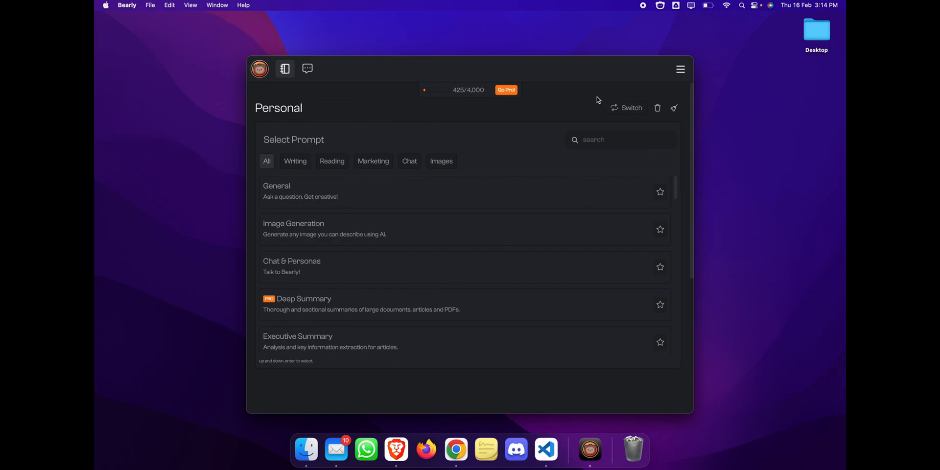
mouse_move(492, 127)
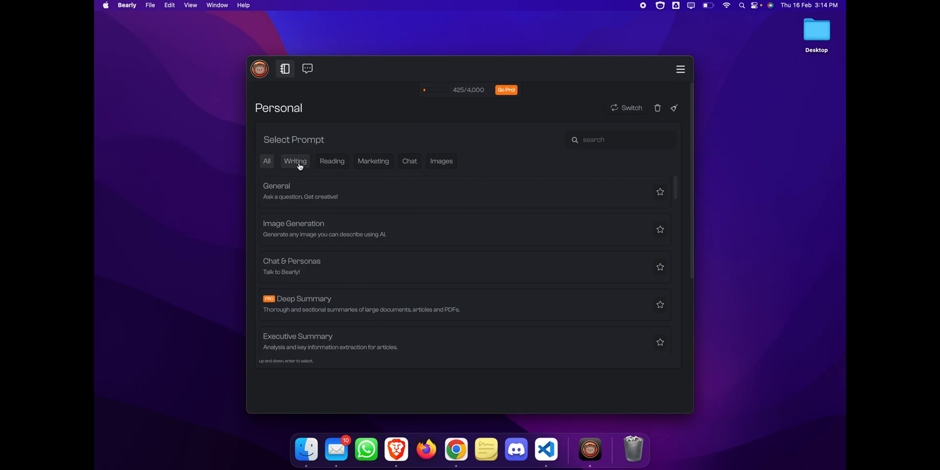
- Browse the Writing and Chat prompts, then show the Reading category prompts
click(330, 161)
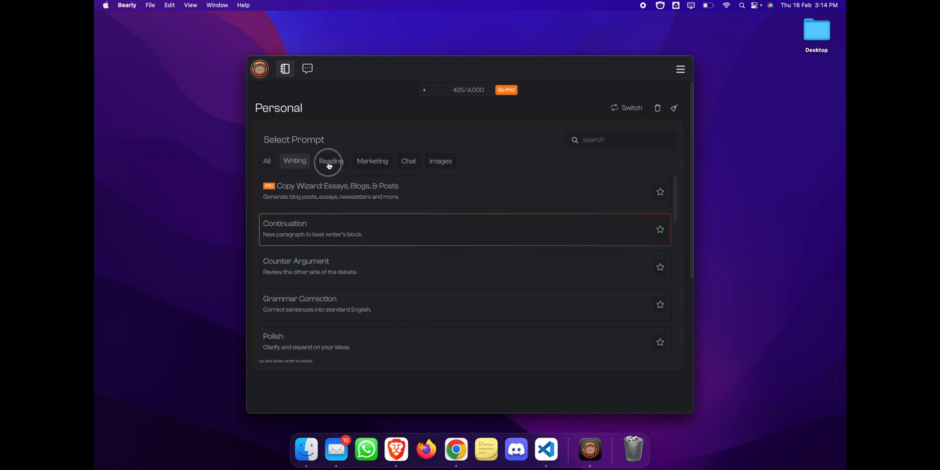
click(409, 161)
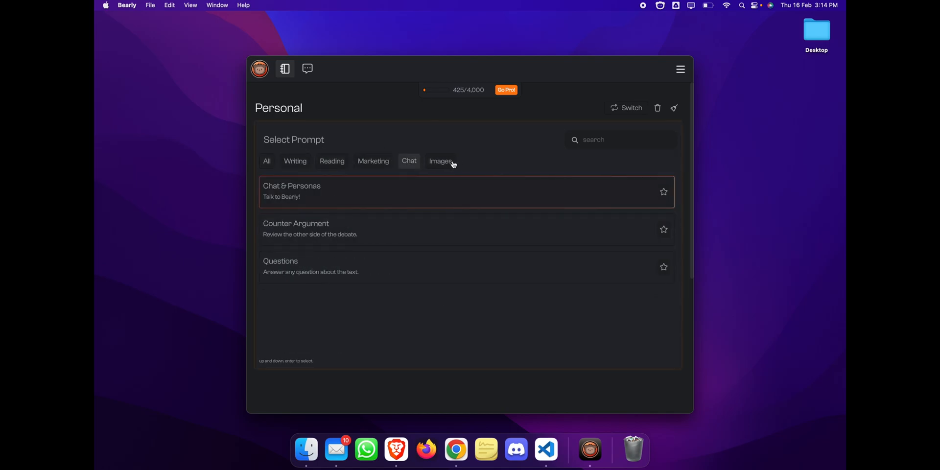
click(294, 161)
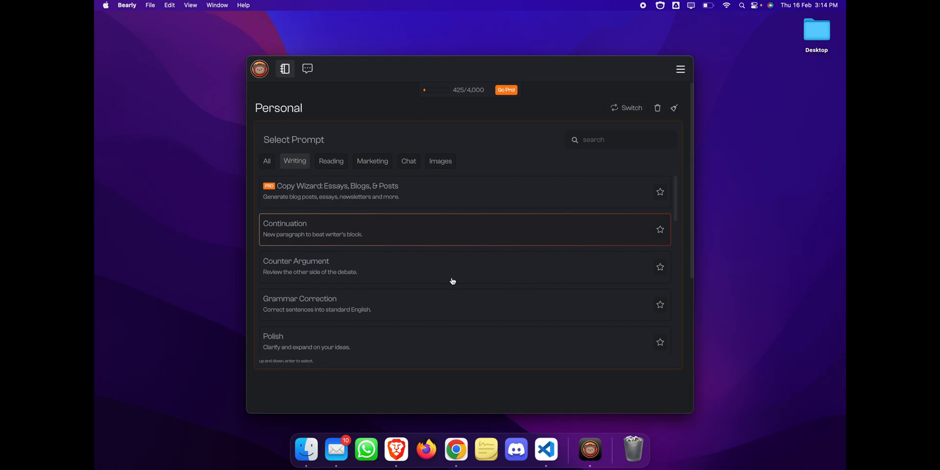
scroll(down, 3)
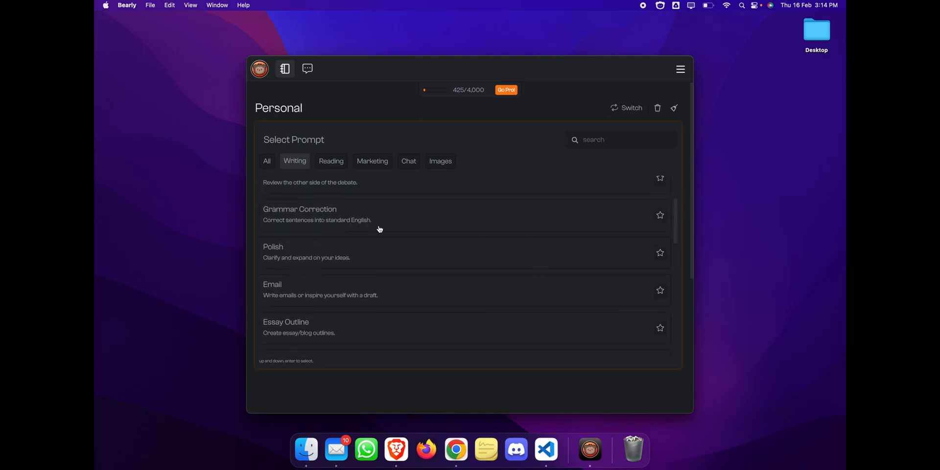
scroll(down, 3)
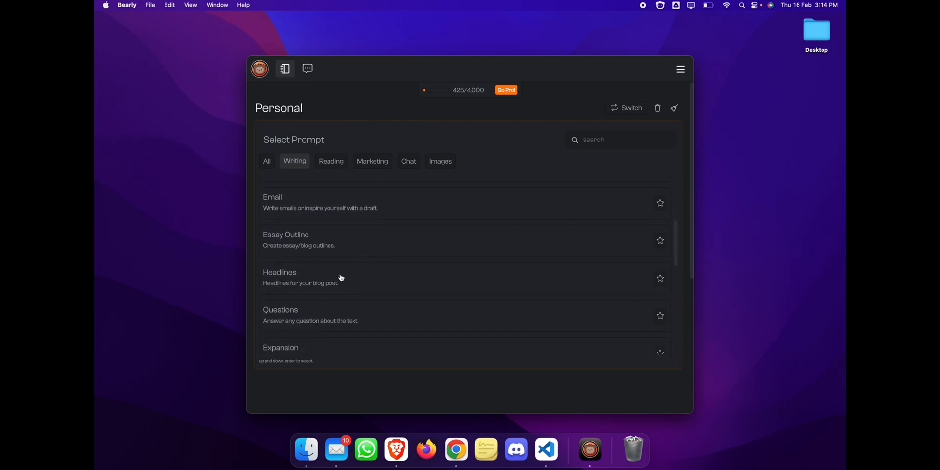
scroll(down, 3)
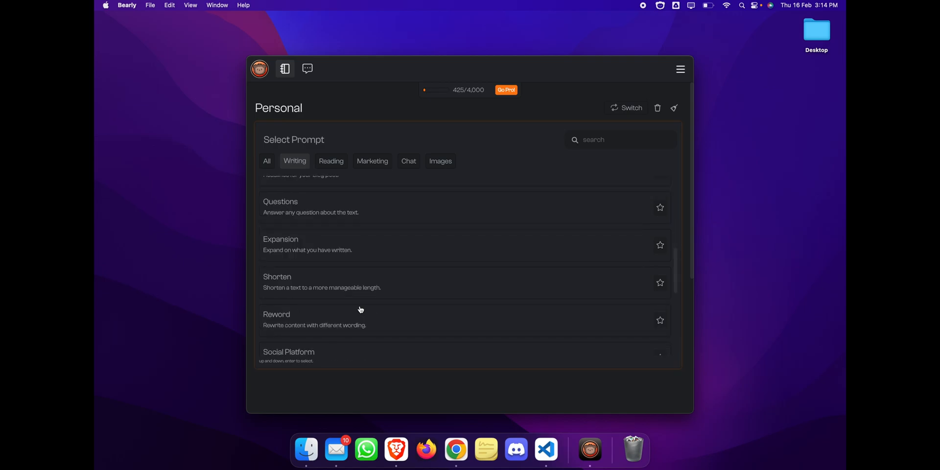
scroll(down, 3)
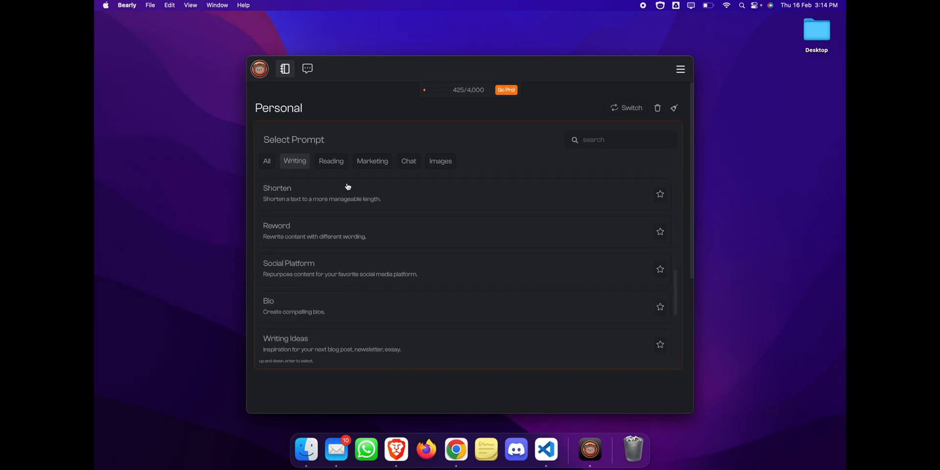
click(331, 161)
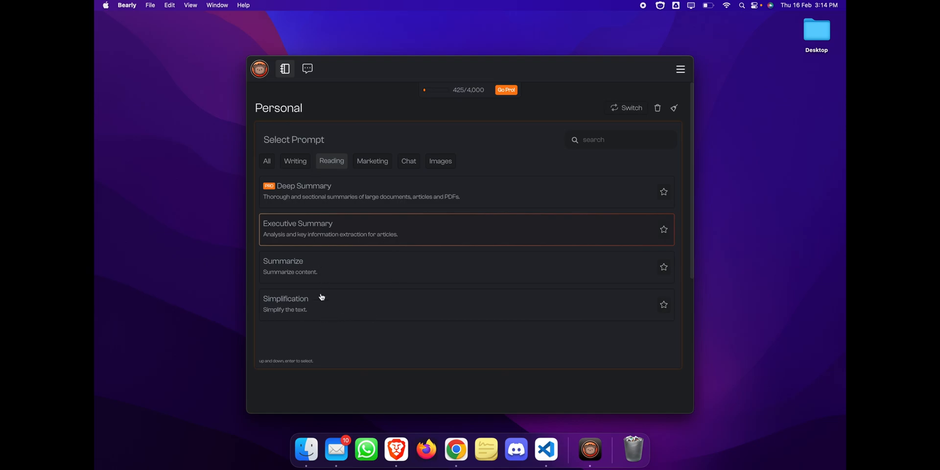
click(286, 299)
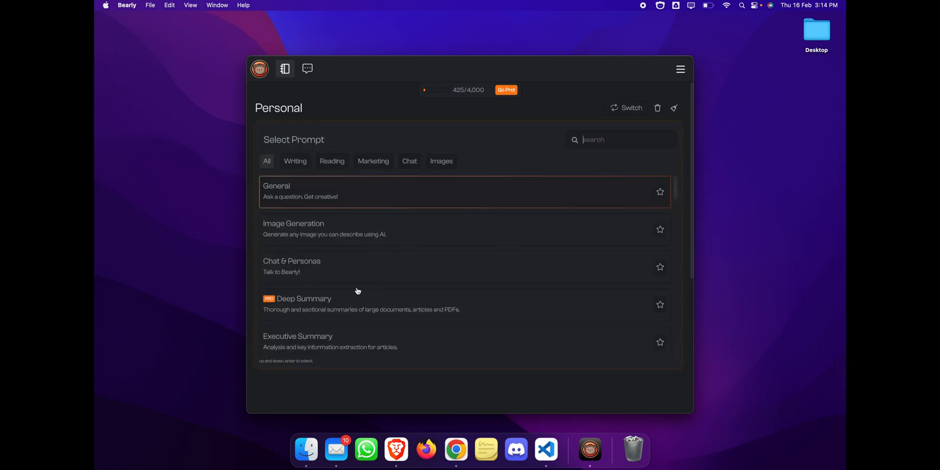
click(331, 160)
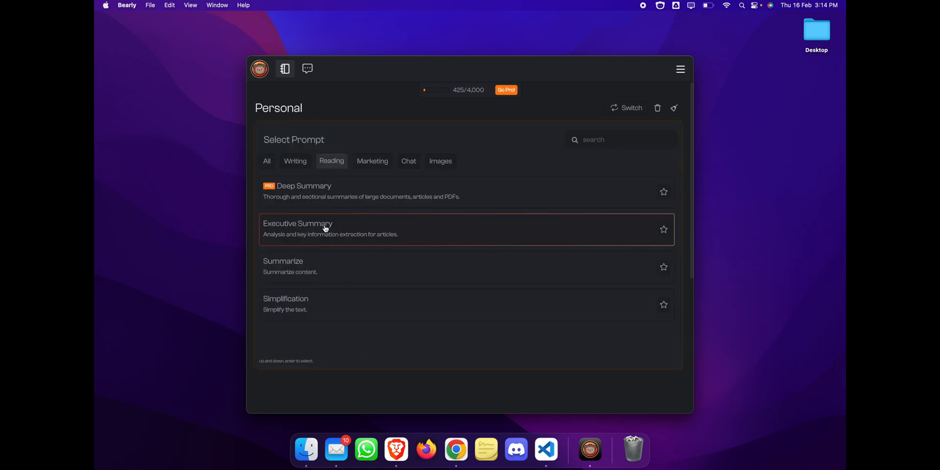
mouse_move(339, 281)
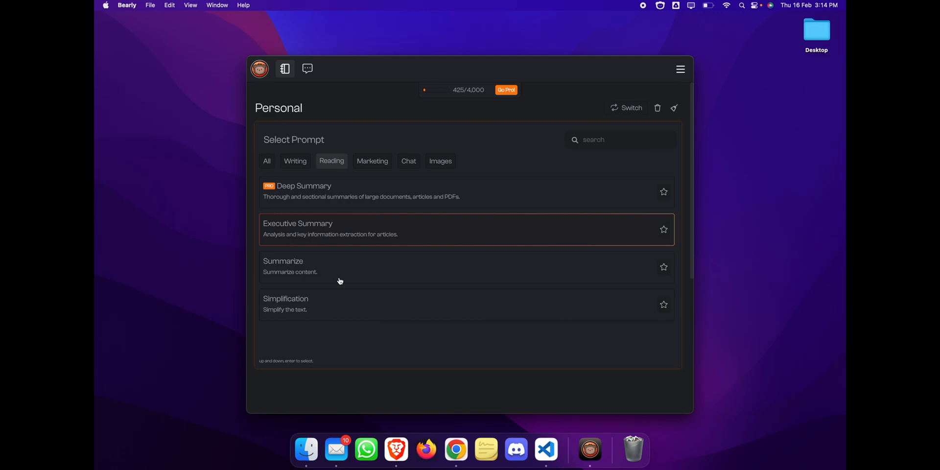
mouse_move(334, 314)
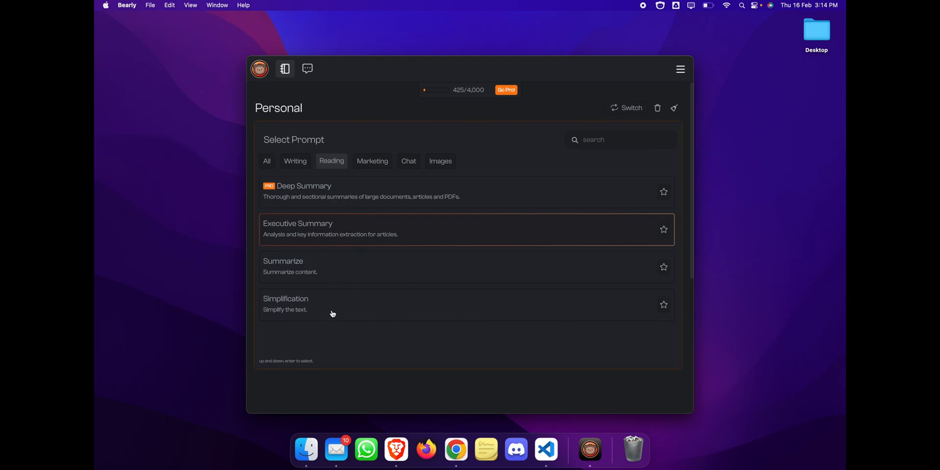
mouse_move(318, 191)
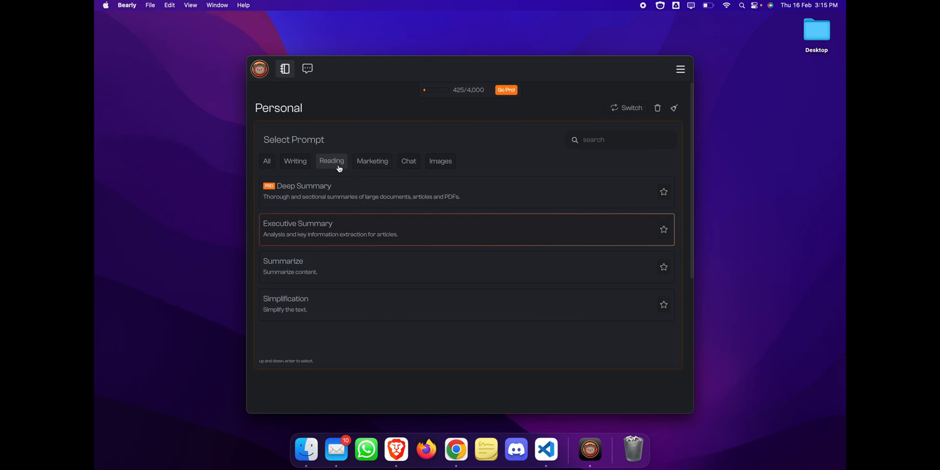
mouse_move(529, 104)
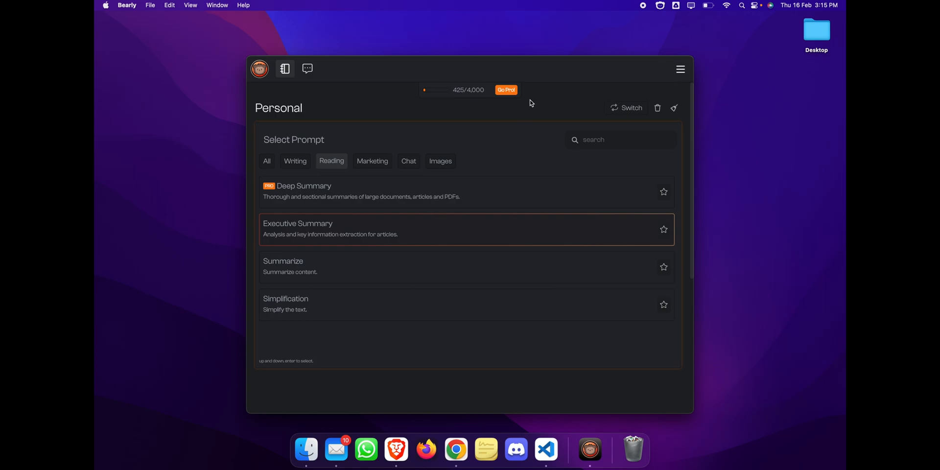
mouse_move(377, 177)
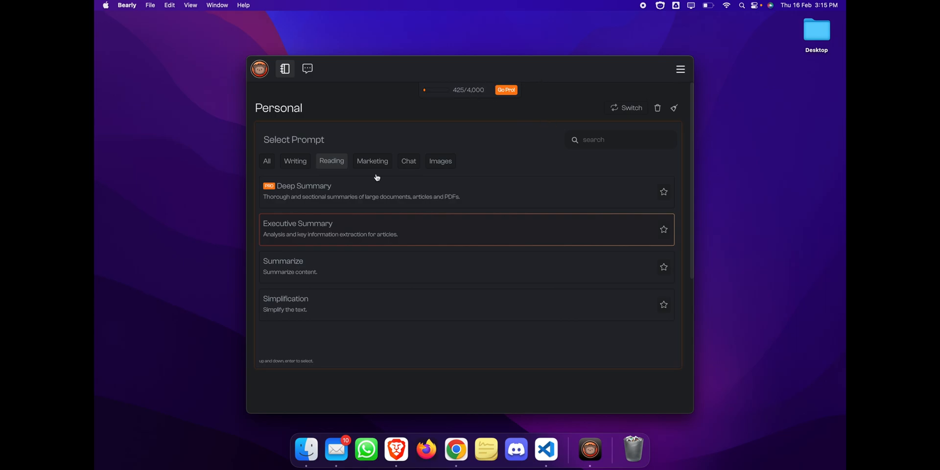
mouse_move(371, 160)
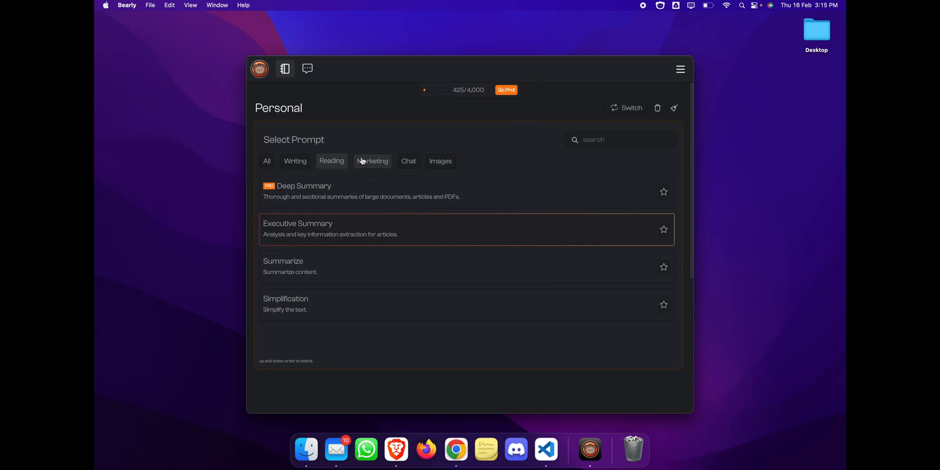
- Look through the Marketing prompts, then switch to the Chat category
click(372, 160)
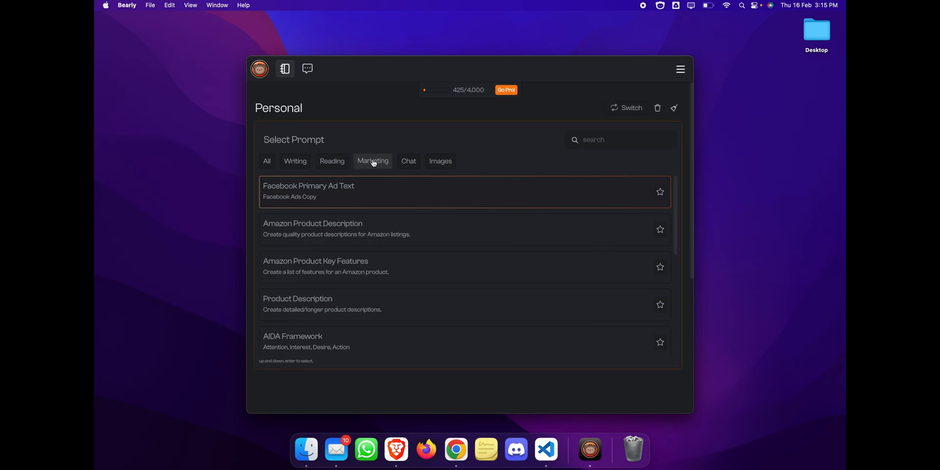
mouse_move(334, 202)
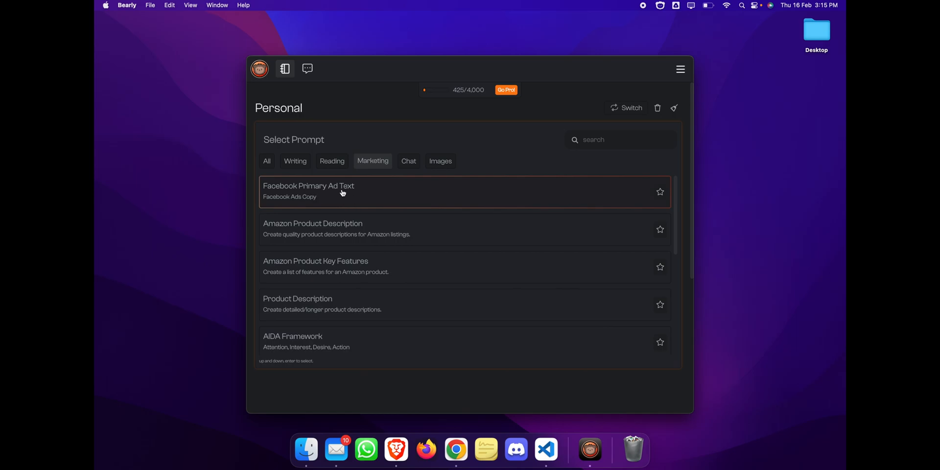
mouse_move(337, 237)
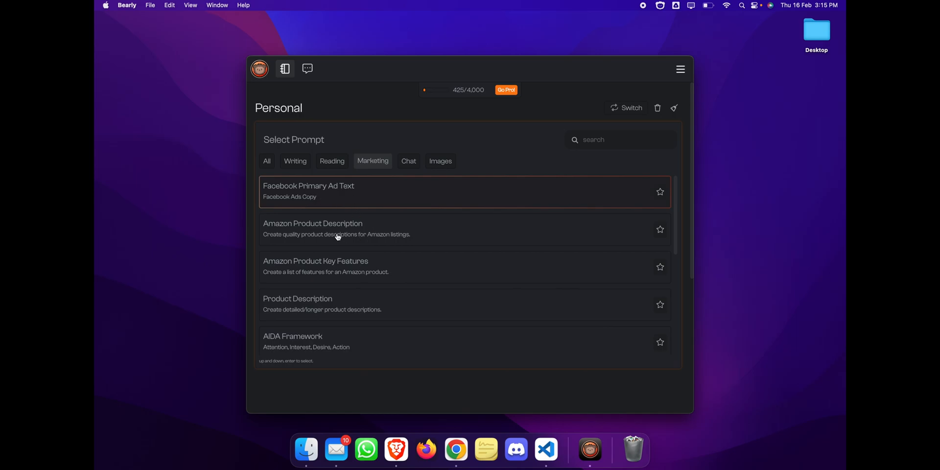
mouse_move(347, 276)
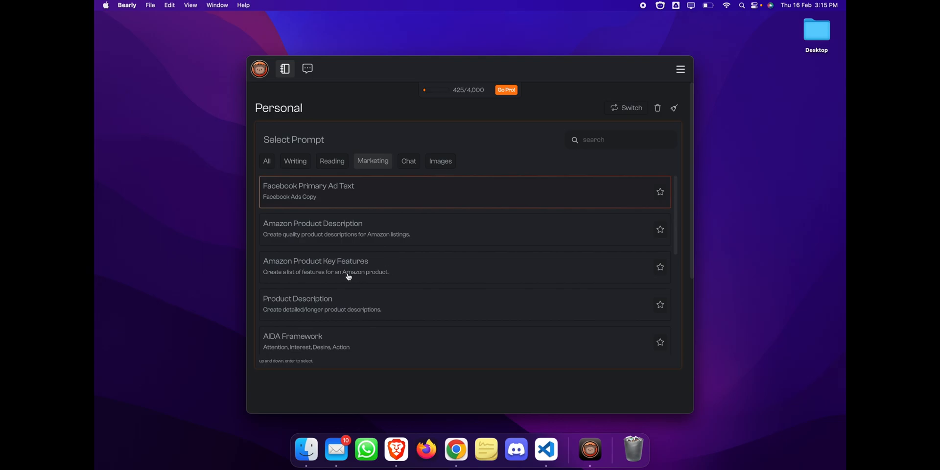
mouse_move(401, 299)
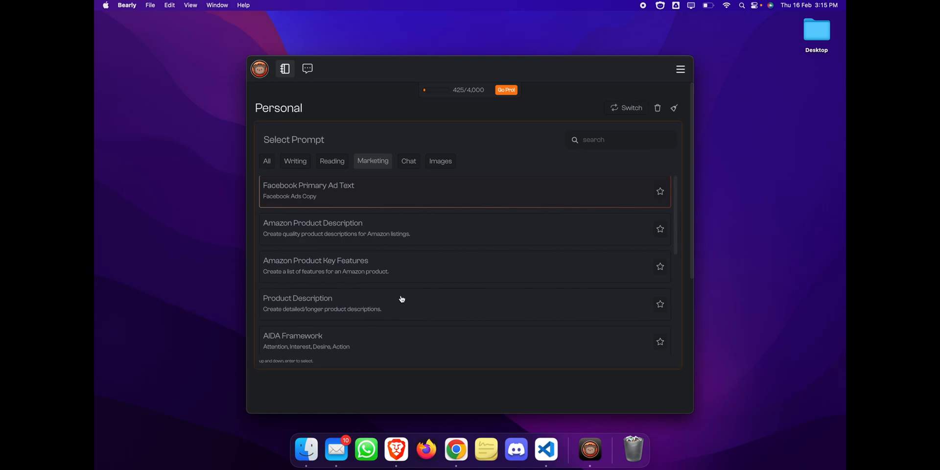
scroll(down, 3)
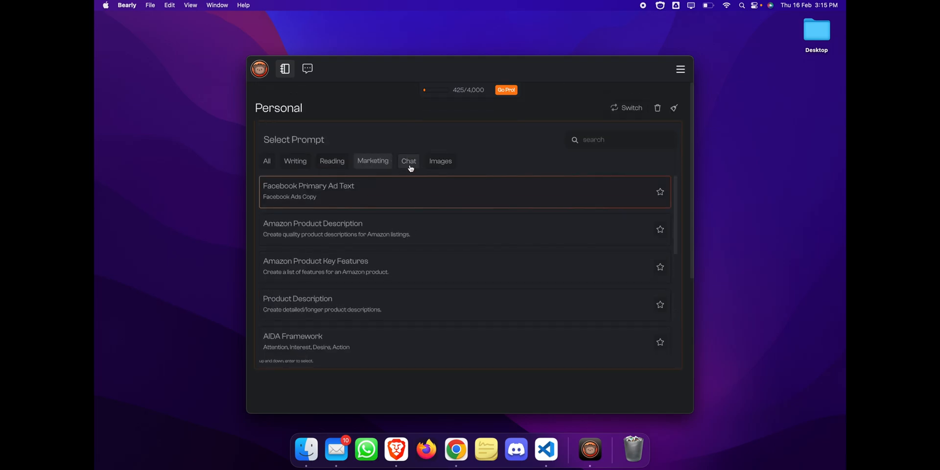
click(409, 161)
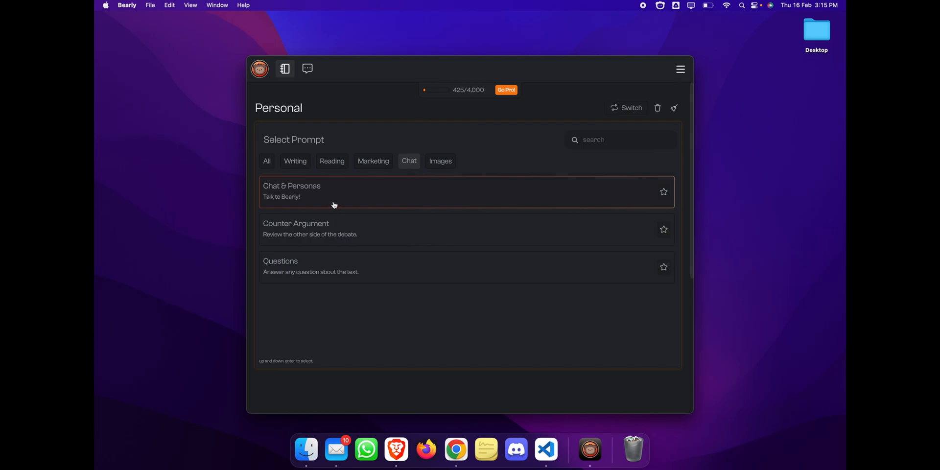
mouse_move(306, 192)
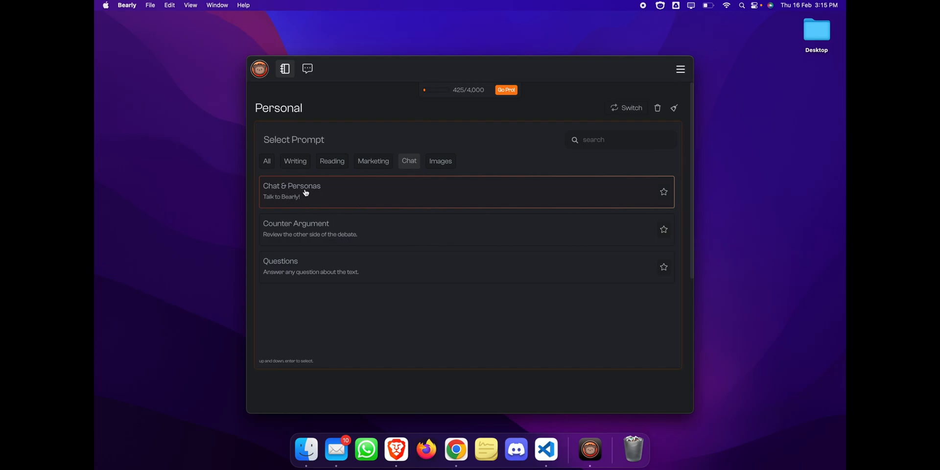
- Send a Chat & Personas greeting to Bearly, then discard that chat
click(292, 190)
text(Hello, how ar)
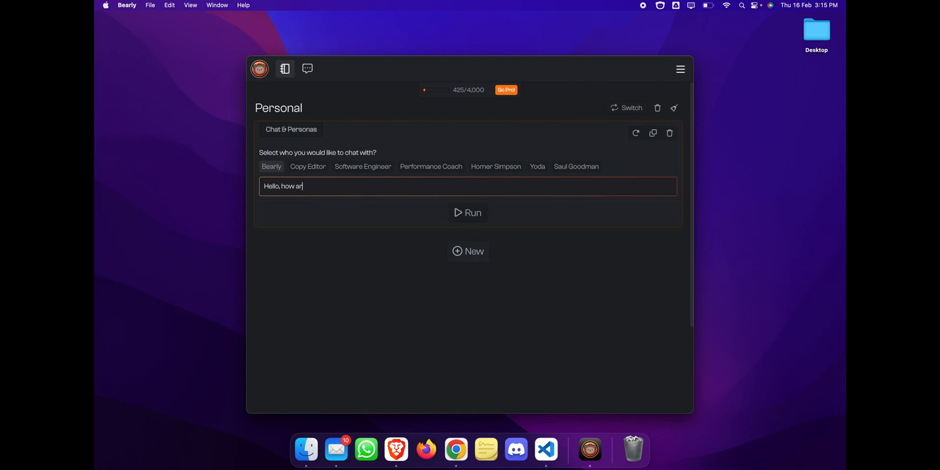
text(e you doing?)
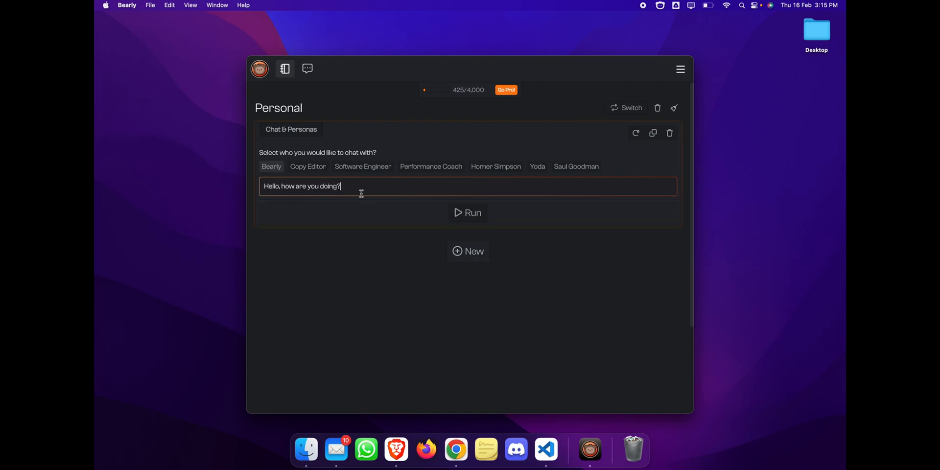
click(467, 213)
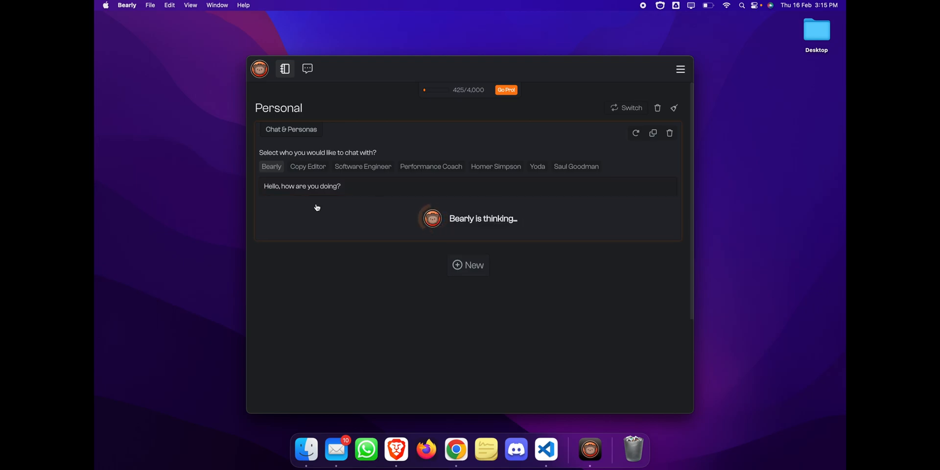
mouse_move(379, 233)
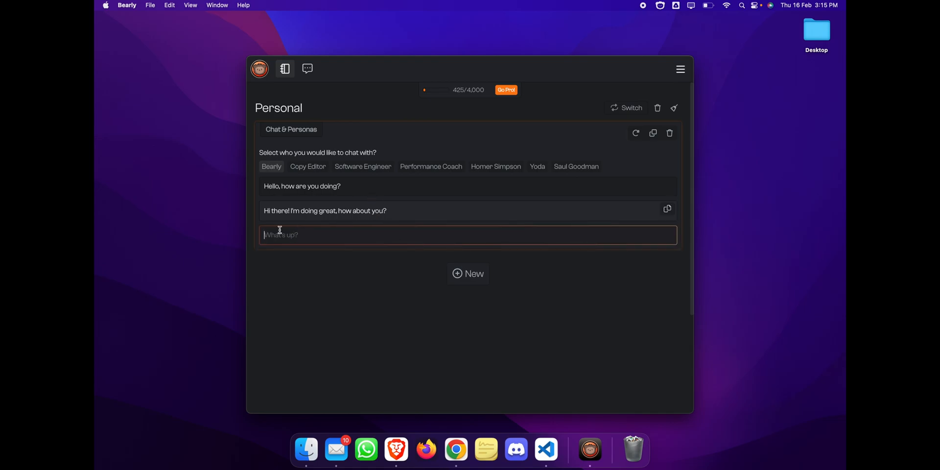
mouse_move(427, 234)
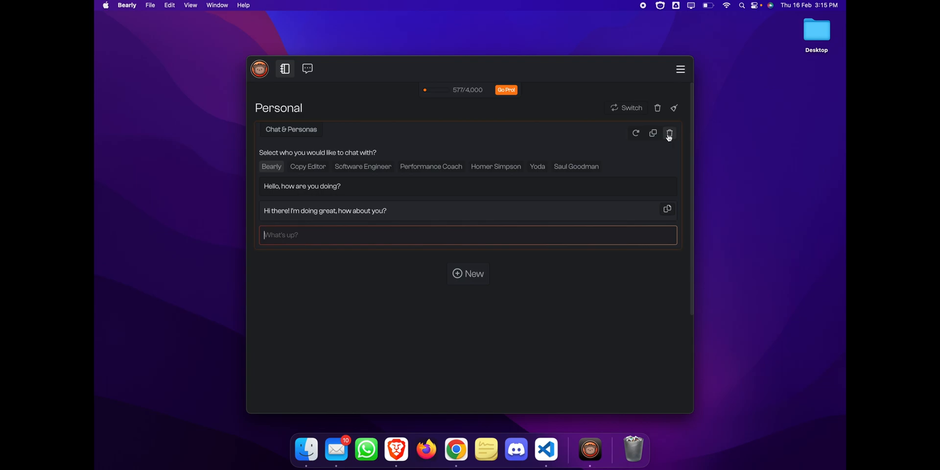
click(670, 134)
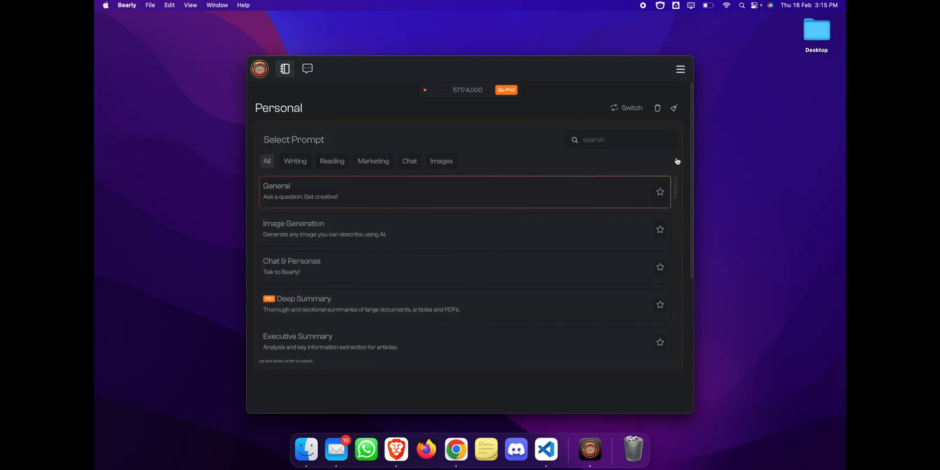
mouse_move(293, 141)
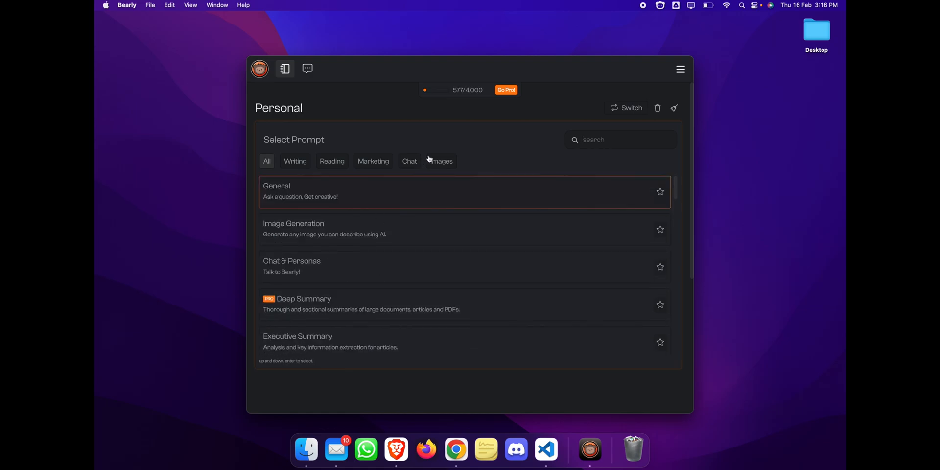
- Generate images of a dark room with god rays on a stone fireplace
click(441, 161)
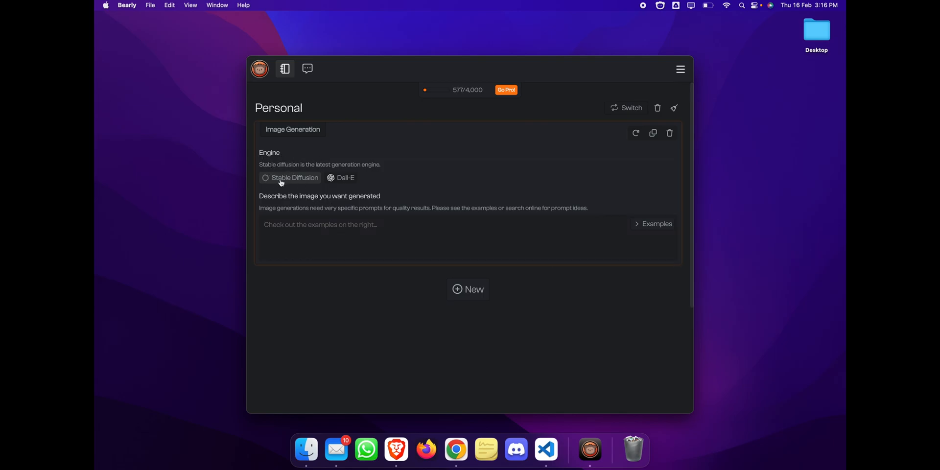
mouse_move(288, 185)
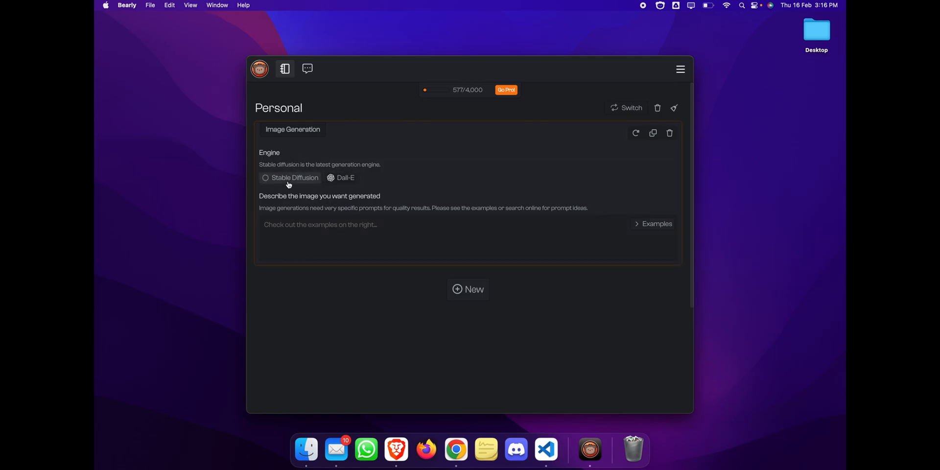
click(446, 237)
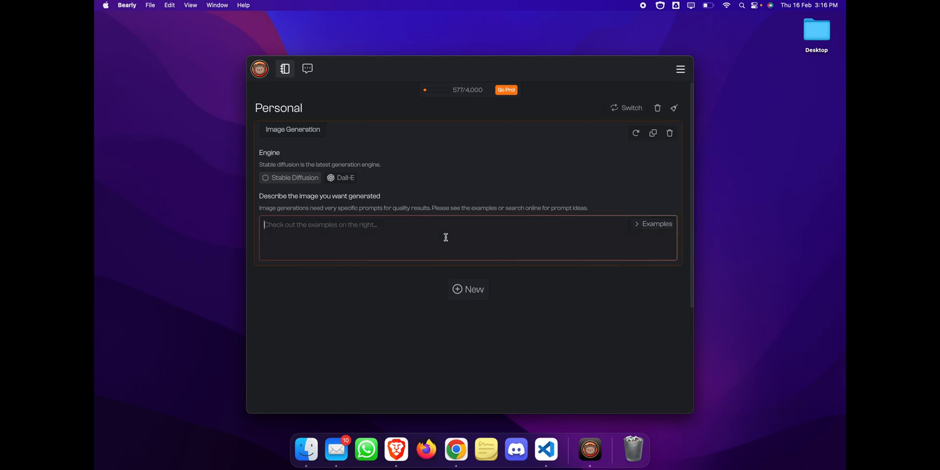
mouse_move(653, 226)
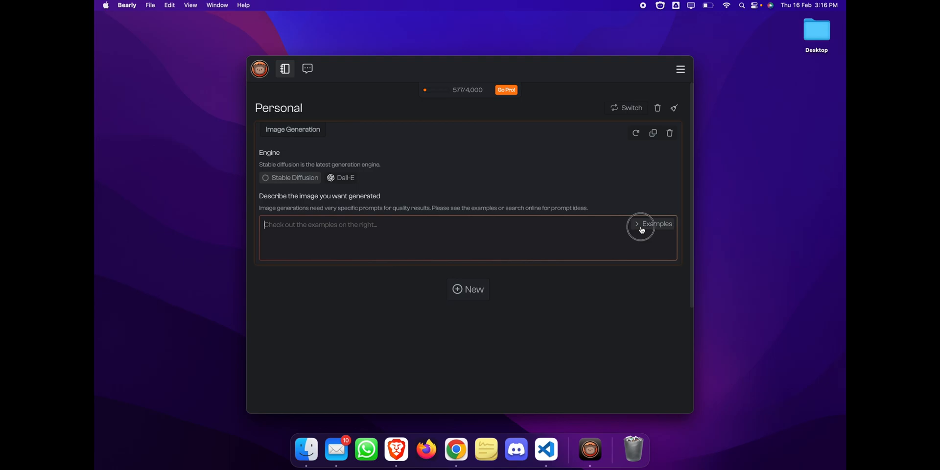
click(653, 224)
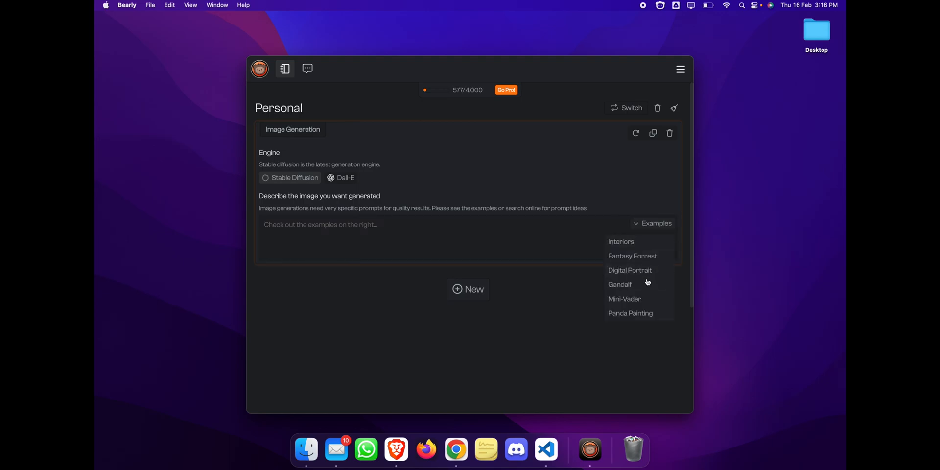
text(dark room with volumetric light god rays shining through window onto stone fireplace in front of cloth couch)
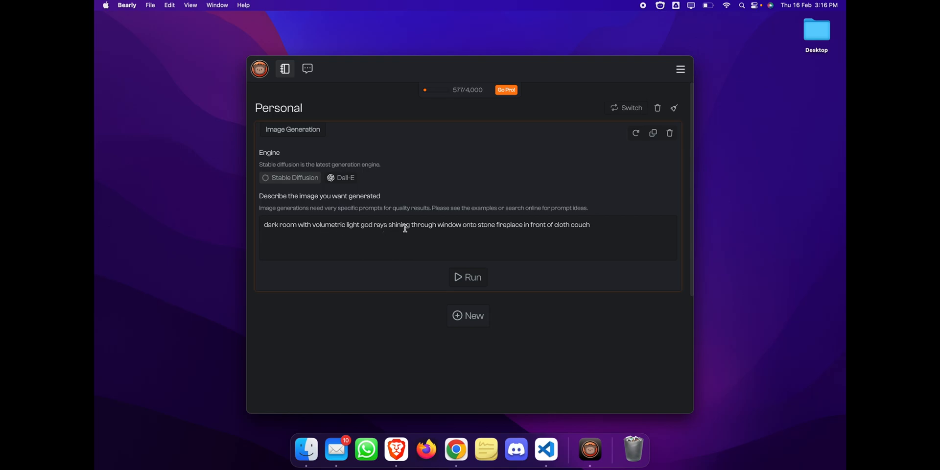
mouse_move(487, 225)
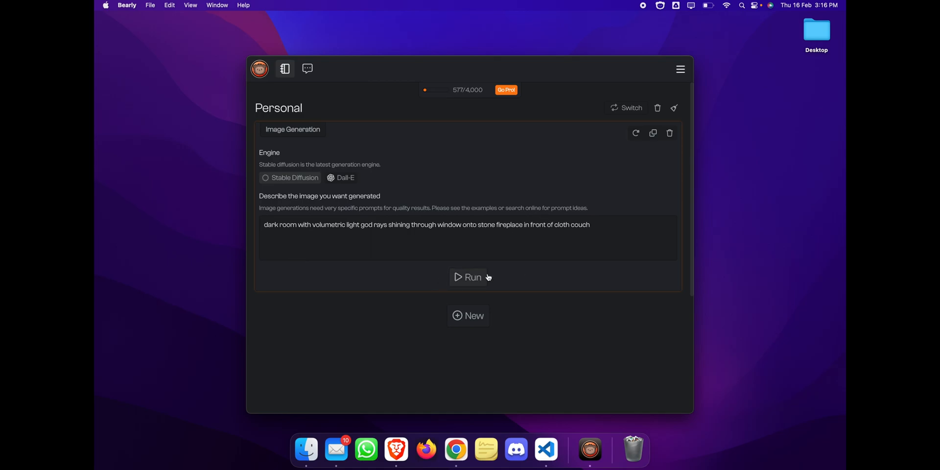
click(469, 277)
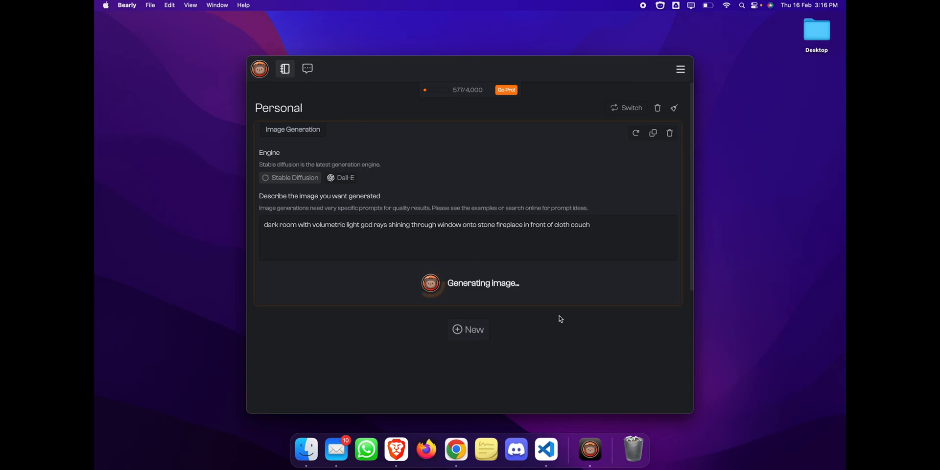
mouse_move(613, 225)
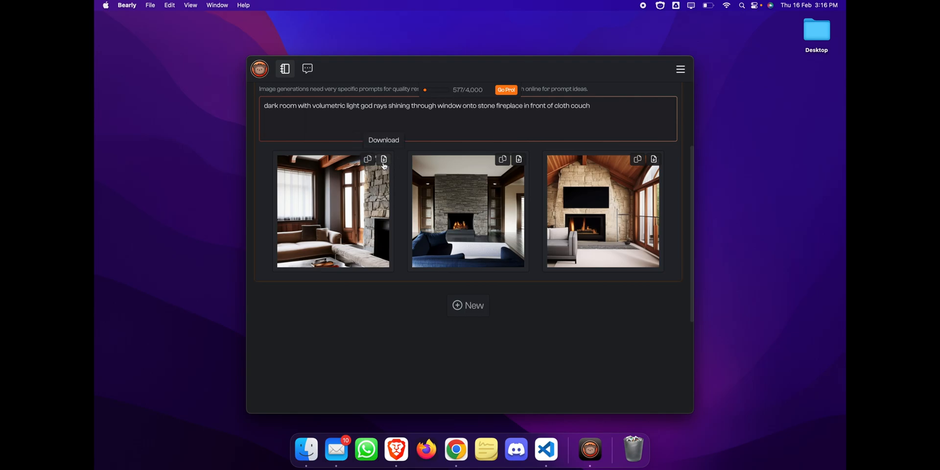
mouse_move(453, 208)
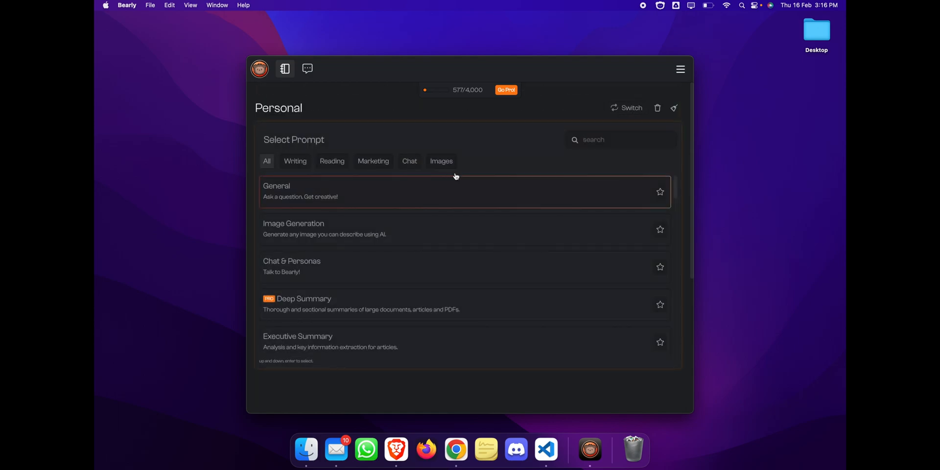
mouse_move(480, 99)
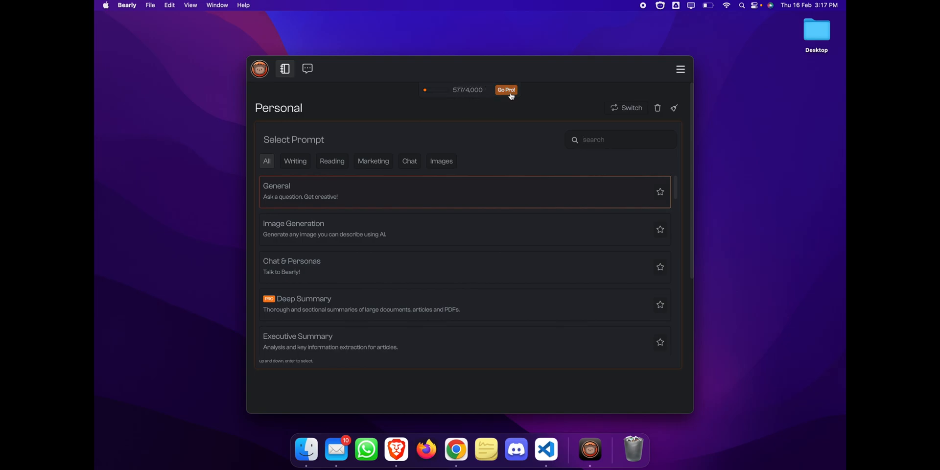
click(505, 90)
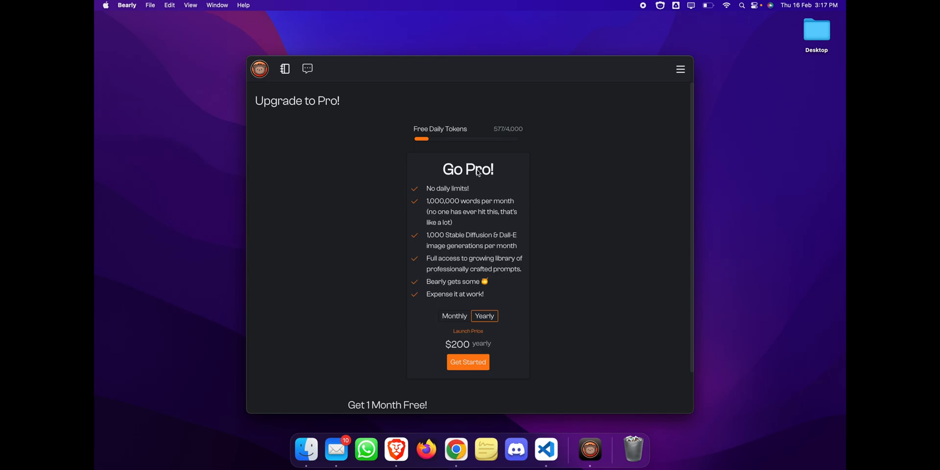
mouse_move(426, 193)
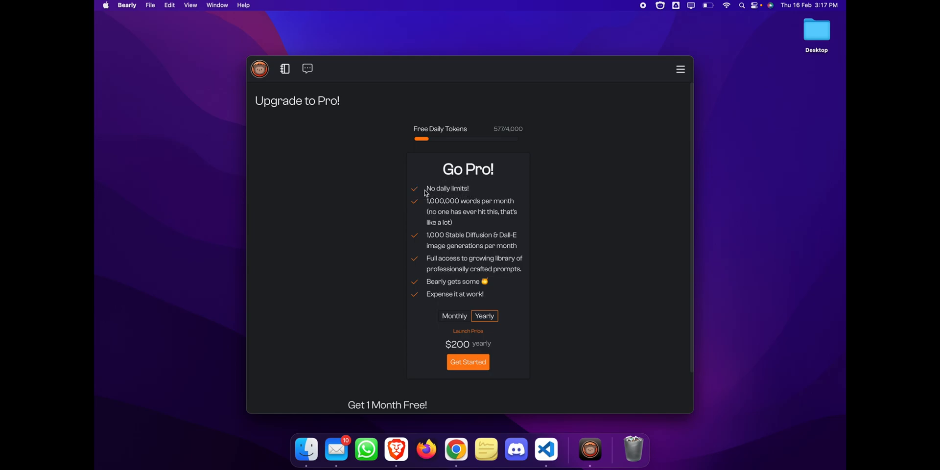
mouse_move(436, 206)
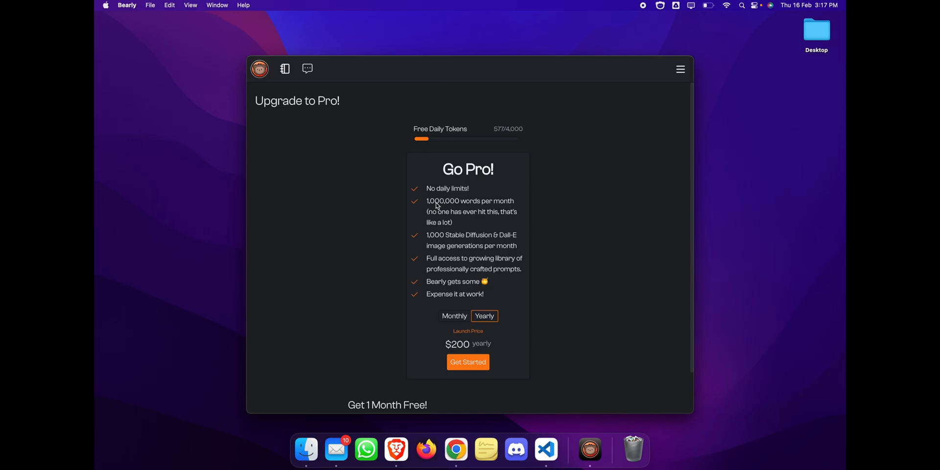
mouse_move(486, 218)
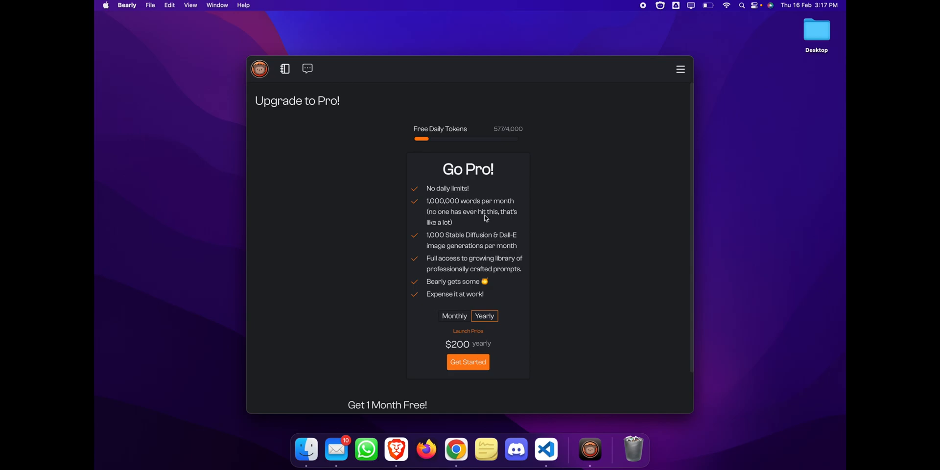
scroll(down, 3)
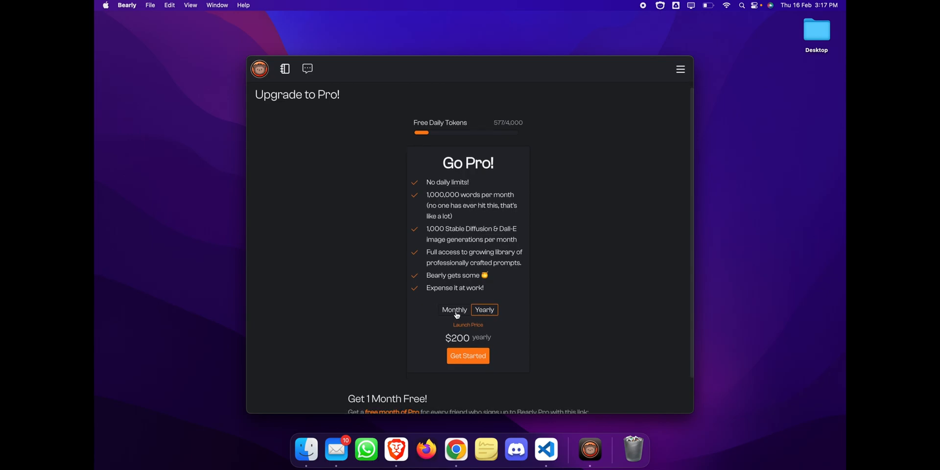
click(454, 310)
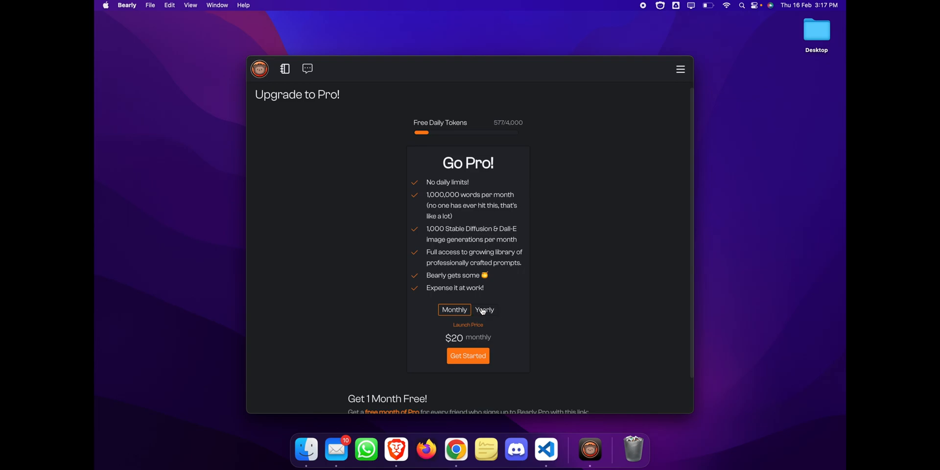
mouse_move(473, 326)
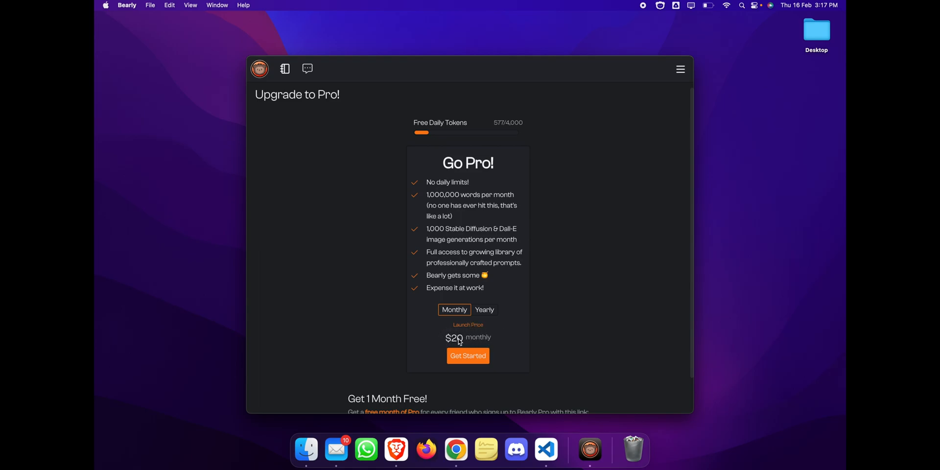
click(484, 310)
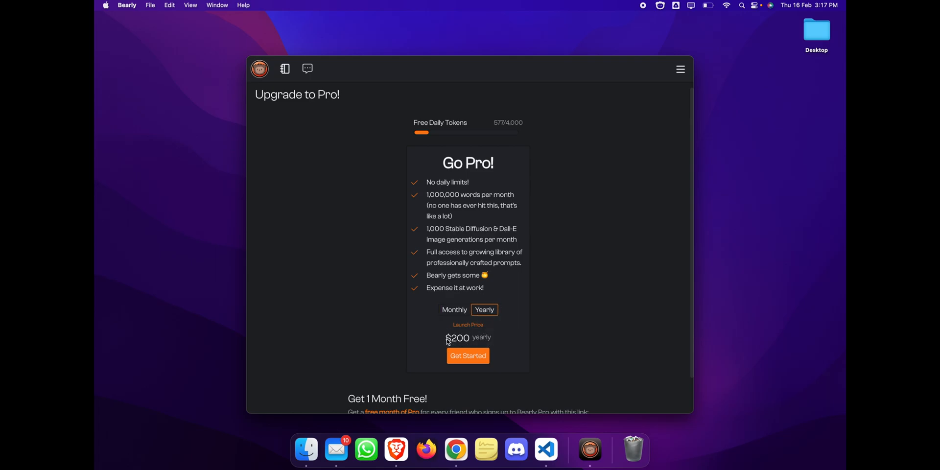
scroll(down, 3)
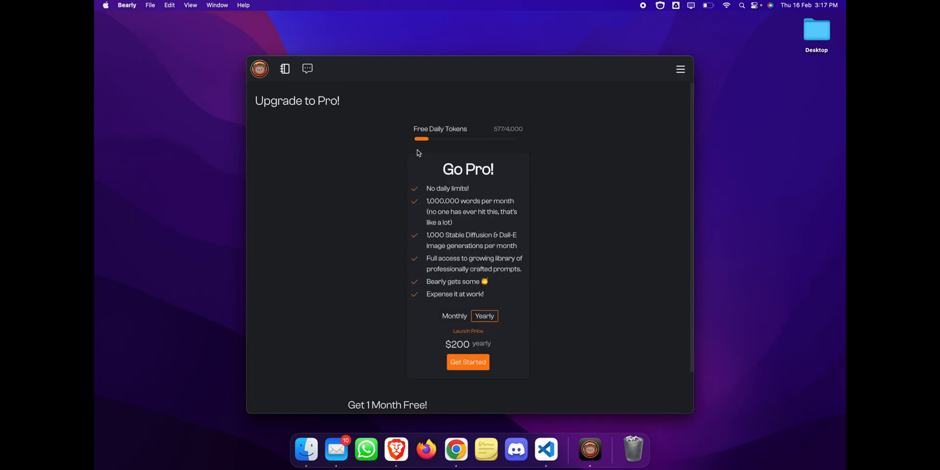
mouse_move(285, 69)
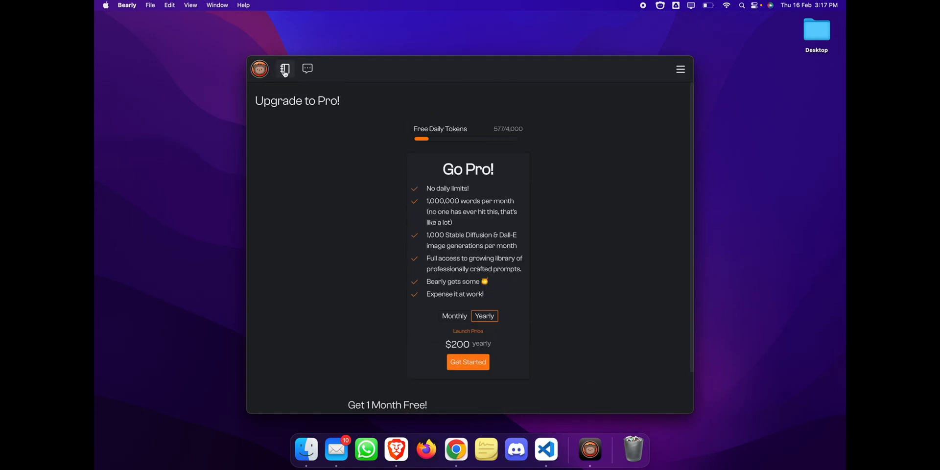
click(284, 68)
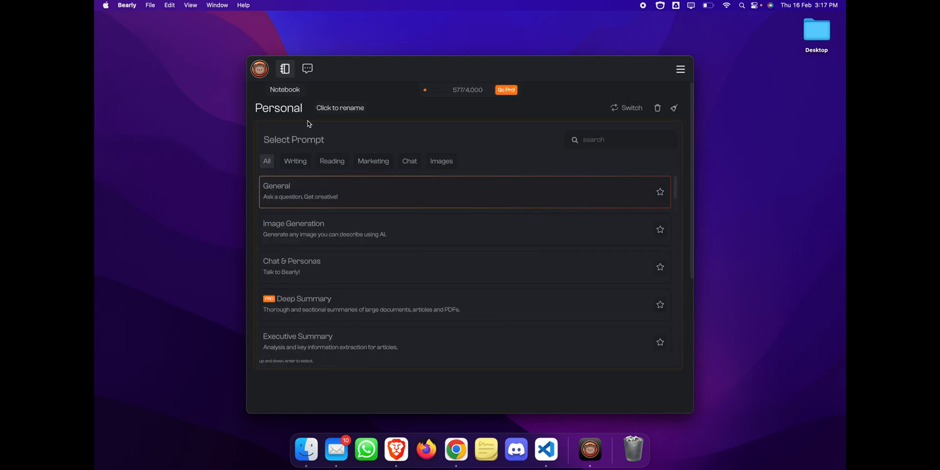